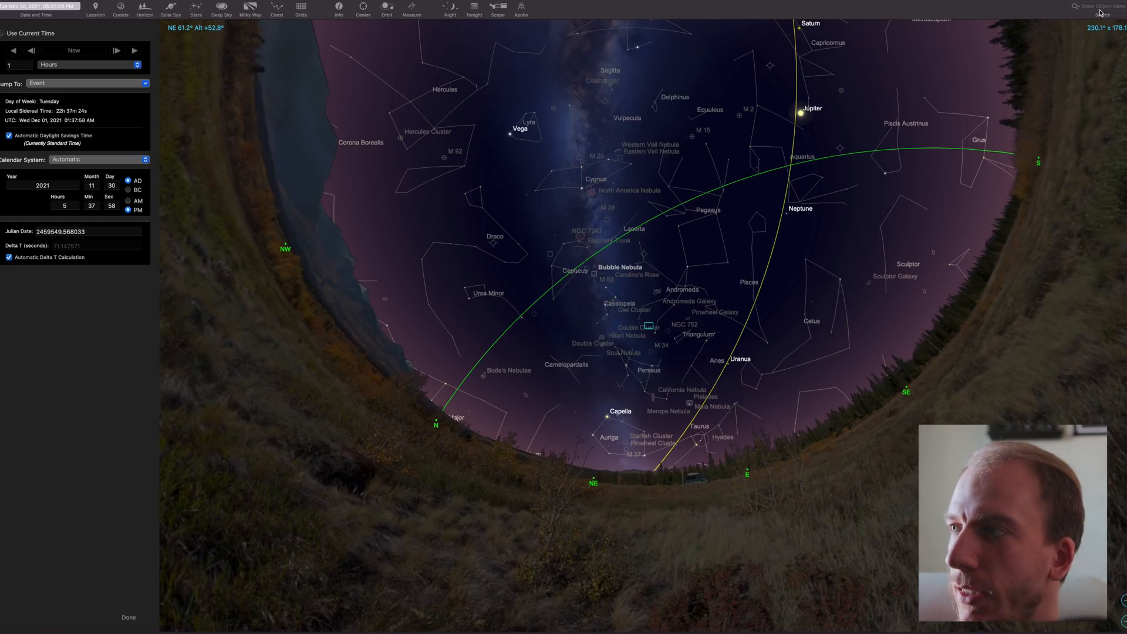
Search for IC405 to locate the Flaming Star Nebula.
text(IC405)
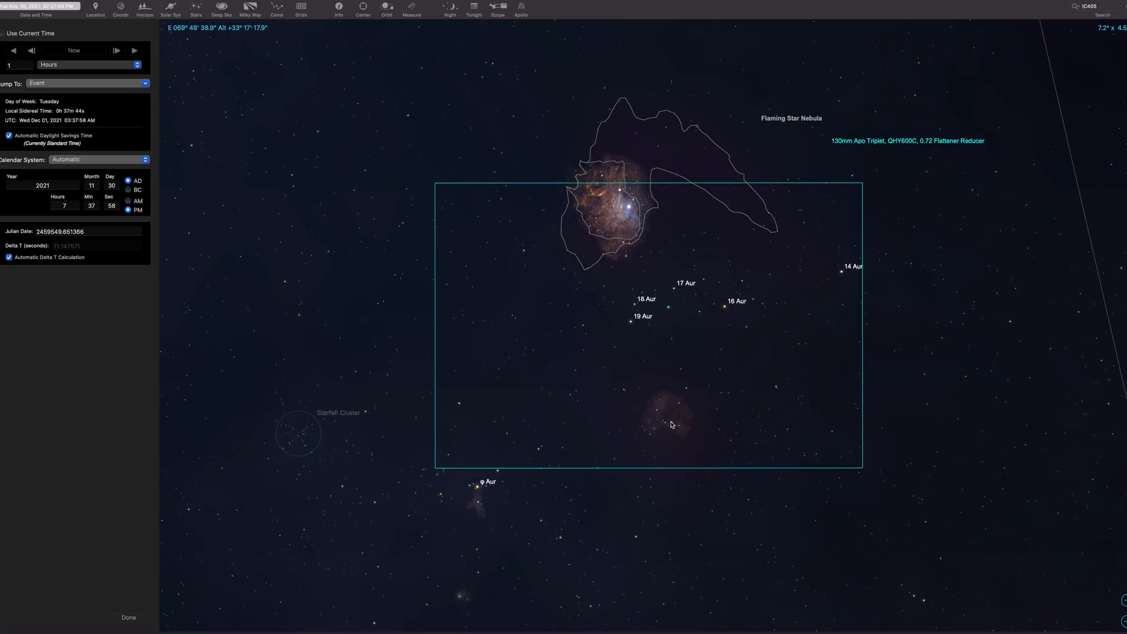
mouse_move(746, 393)
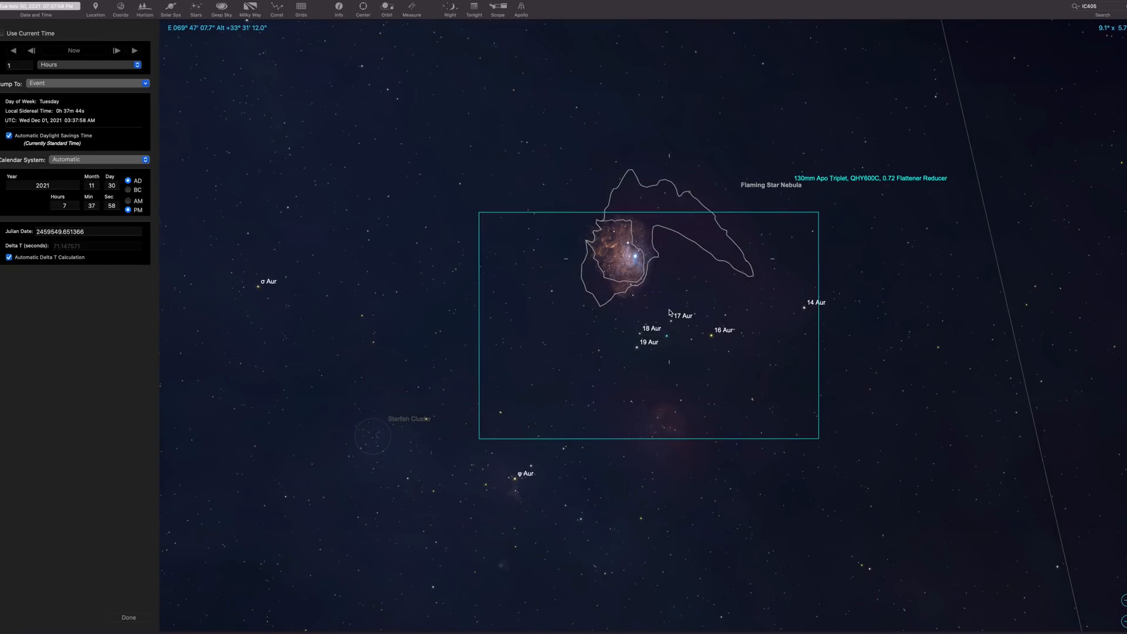
mouse_move(695, 313)
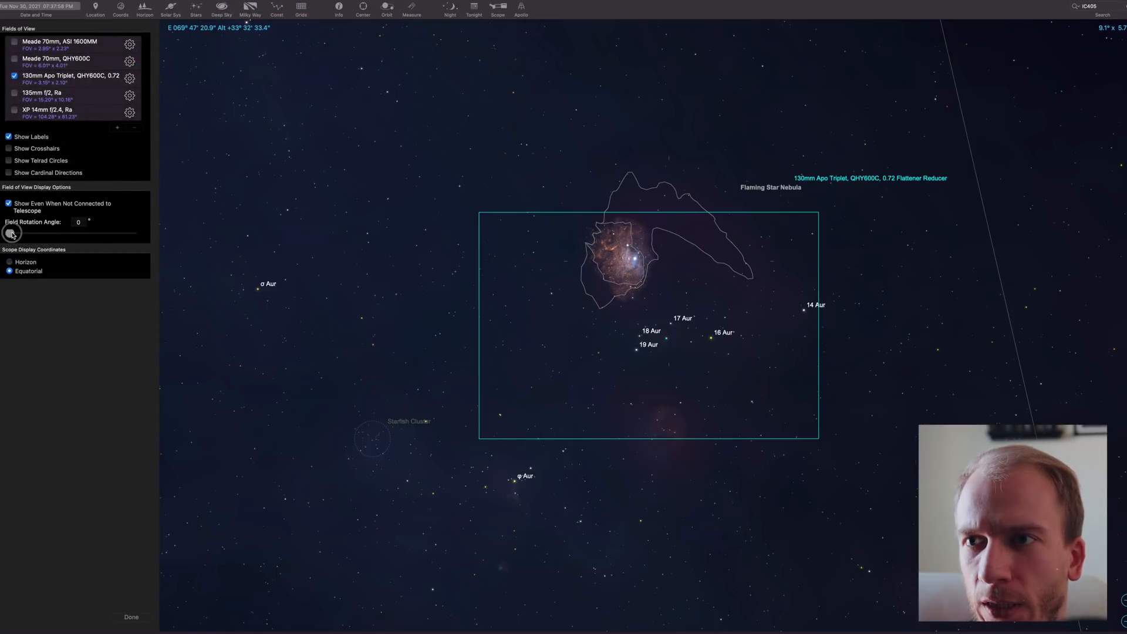
Drag the Field Rotation Angle slider to about 89 degrees for a portrait FOV frame.
drag(12, 232, 41, 233)
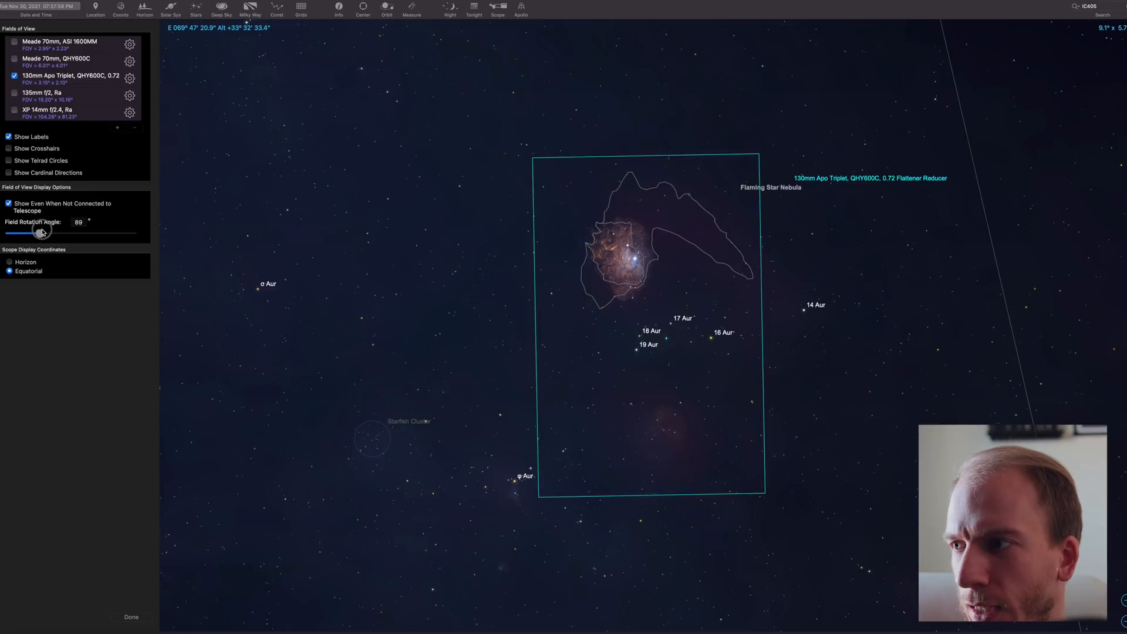
drag(43, 233, 37, 232)
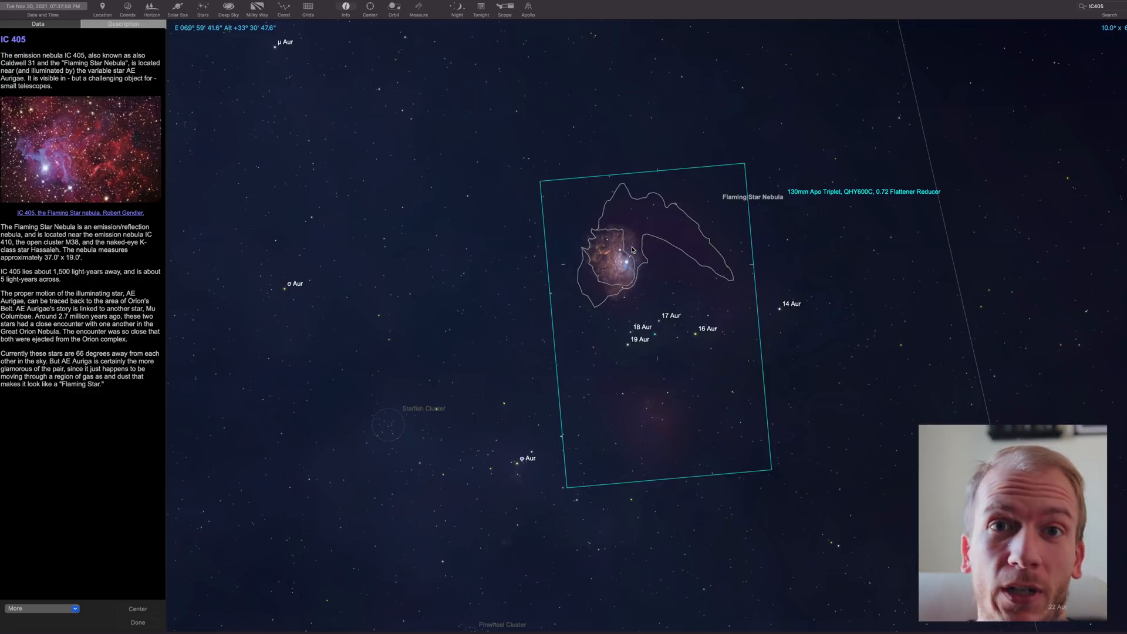
mouse_move(677, 251)
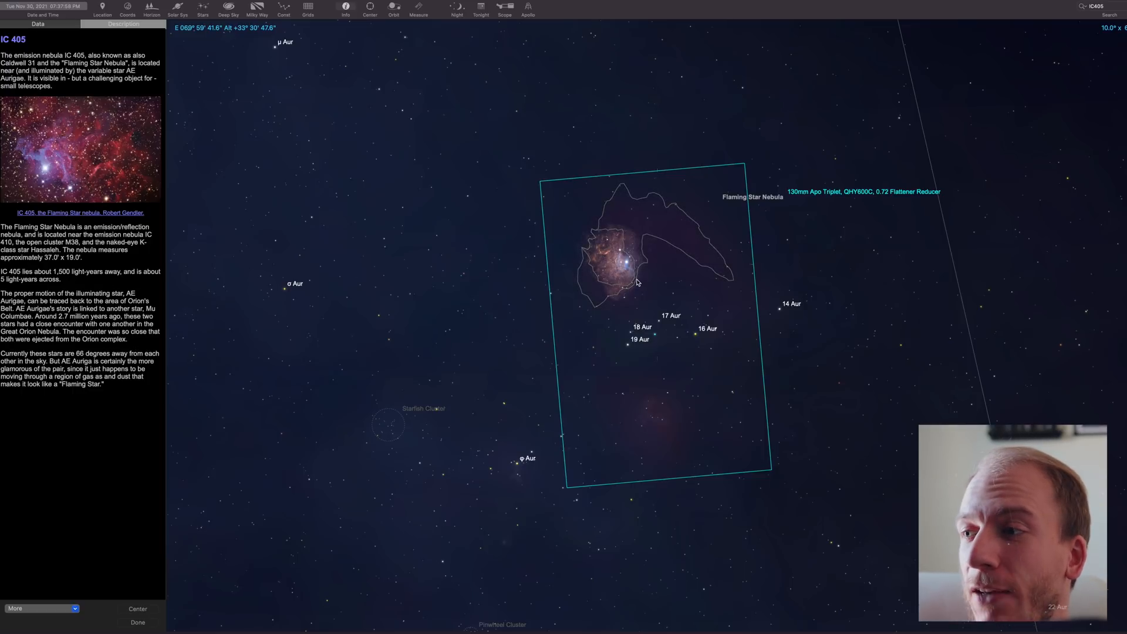
Zoom out to show the framed nebula within Auriga near Capella.
scroll(down, 3)
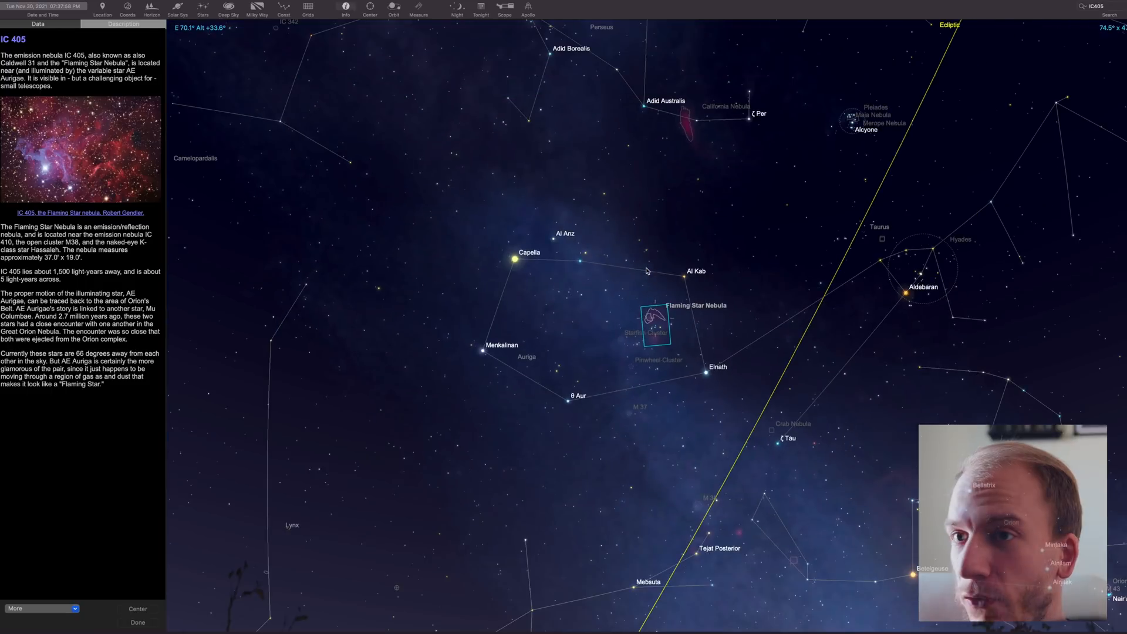
In Date and Time, advance the sky two hours toward early morning on Dec 1.
click(42, 9)
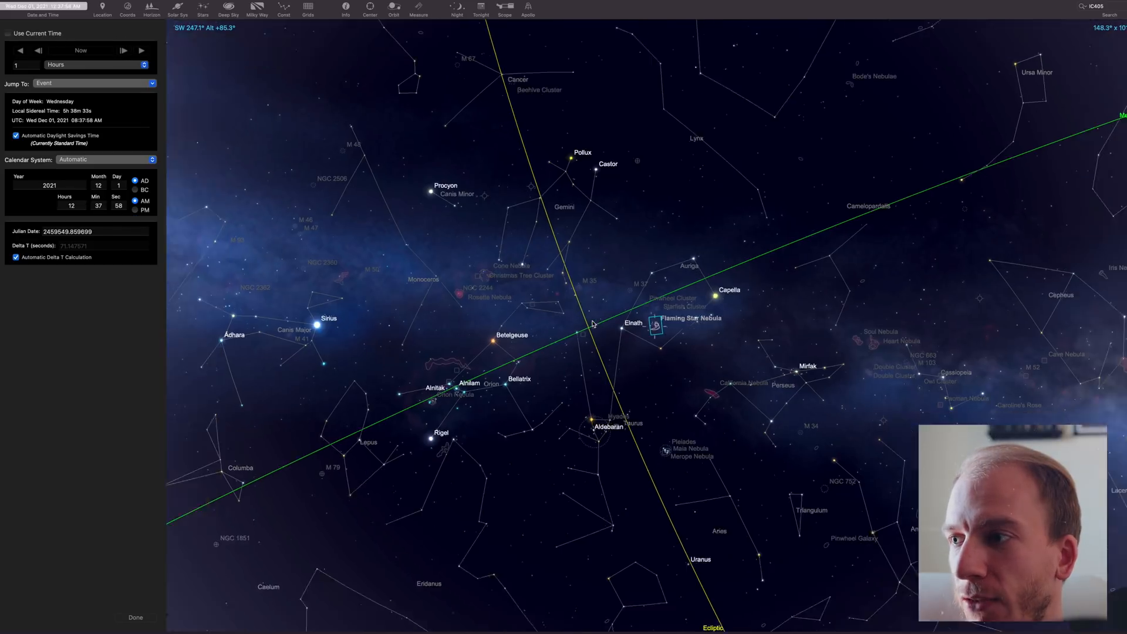
click(122, 50)
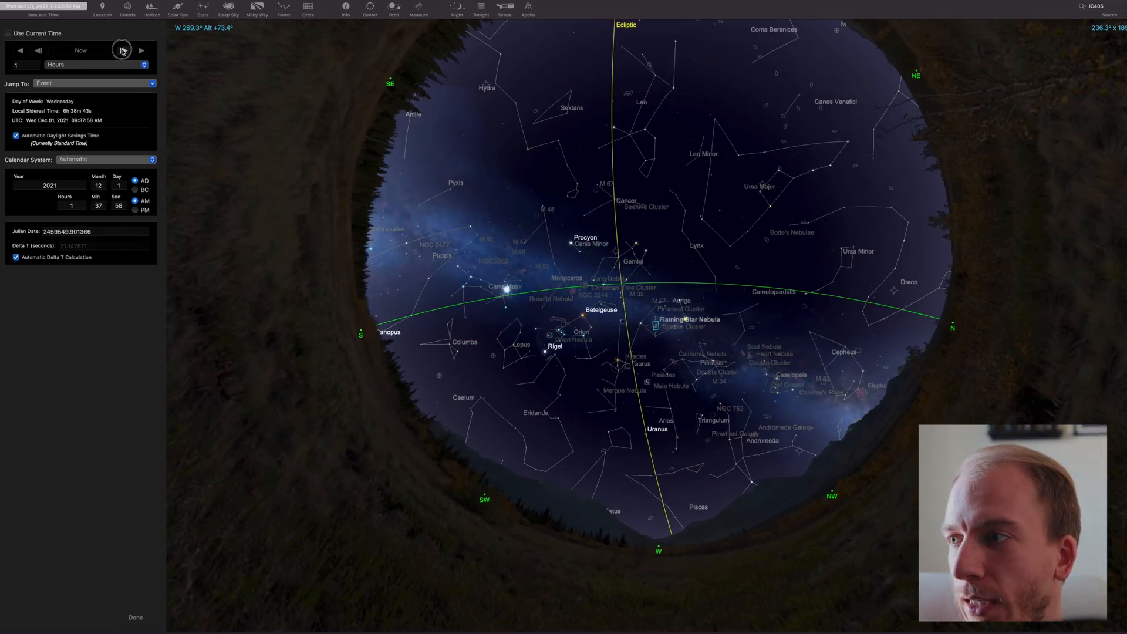
click(142, 51)
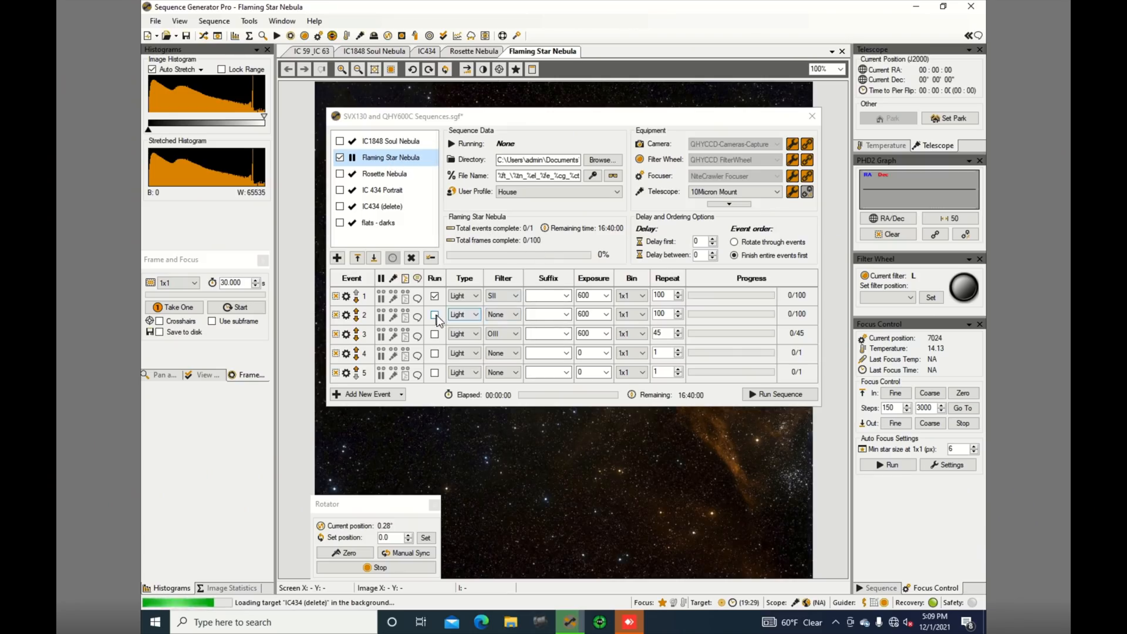
Enable the second 600-second exposure event in the Flaming Star Nebula sequence.
click(504, 315)
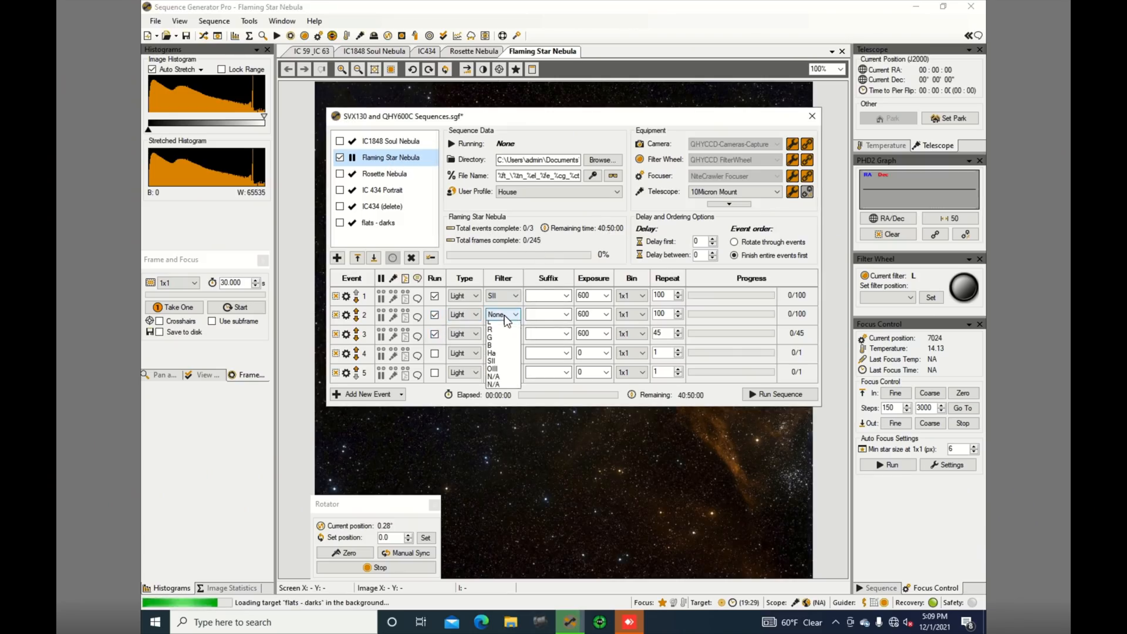